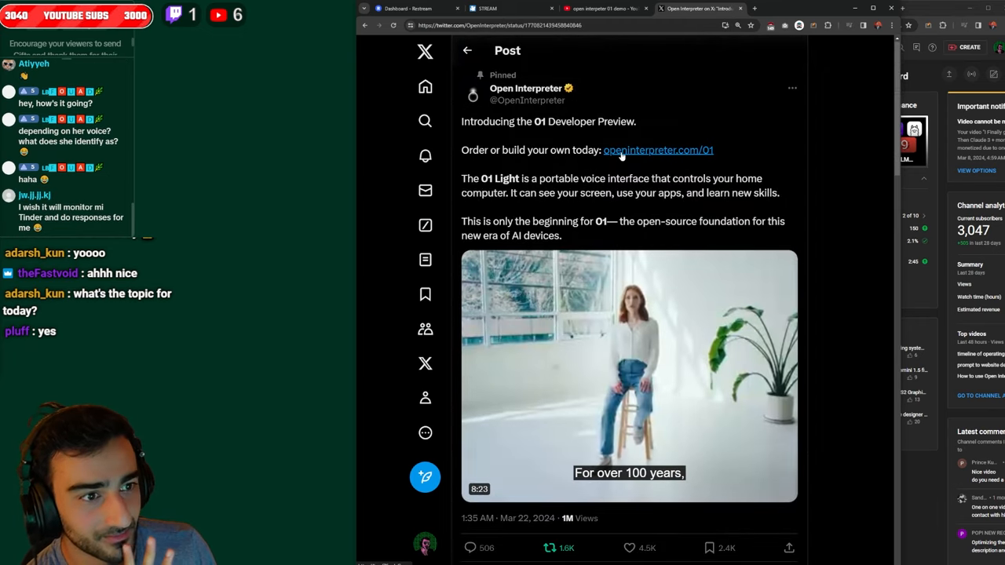
Visit openinterpreter.com/01 from the pinned post, start the 01 Light pre-order in Stripe checkout, then close the tab
left_click(658, 151)
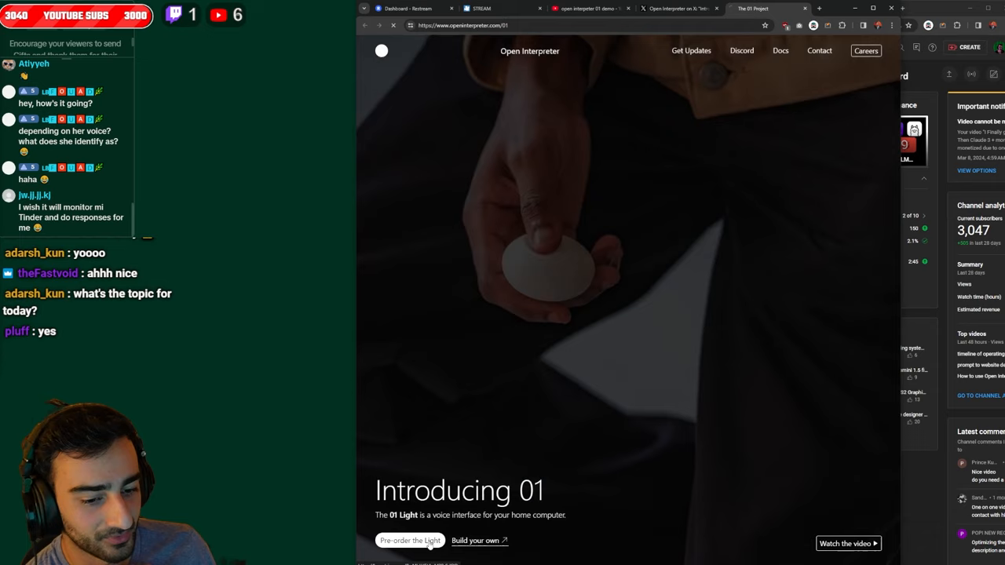
left_click(410, 540)
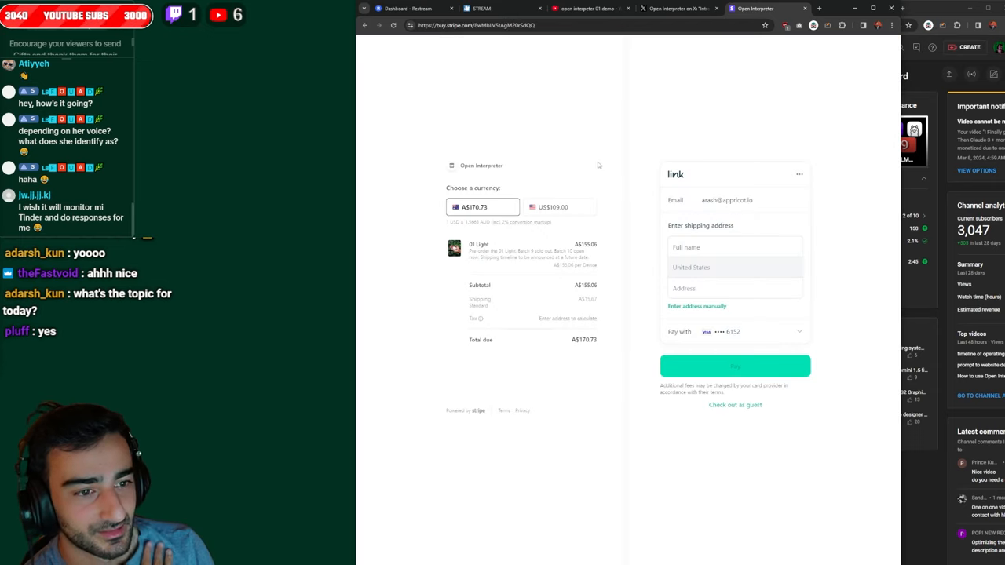
left_click(559, 207)
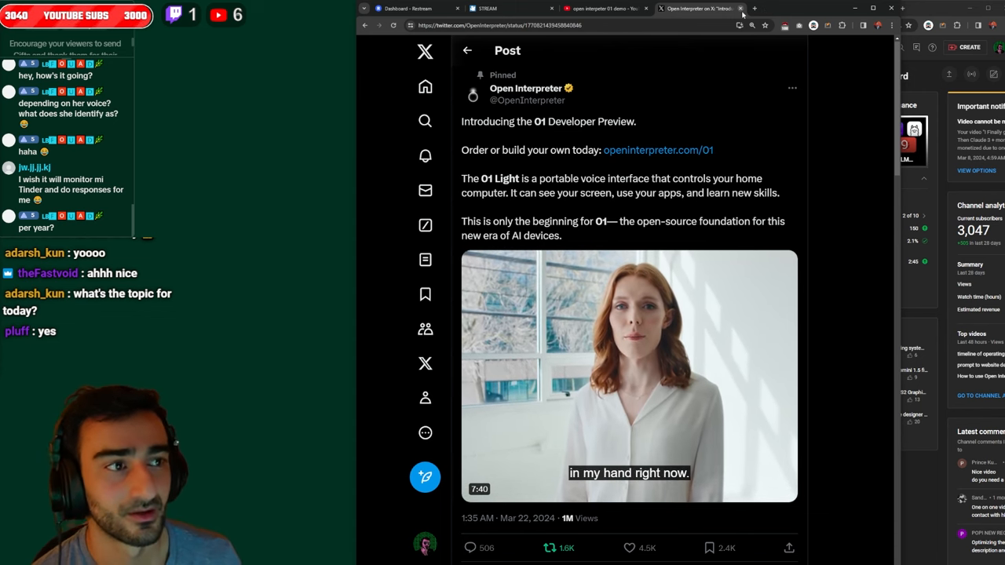
left_click(486, 9)
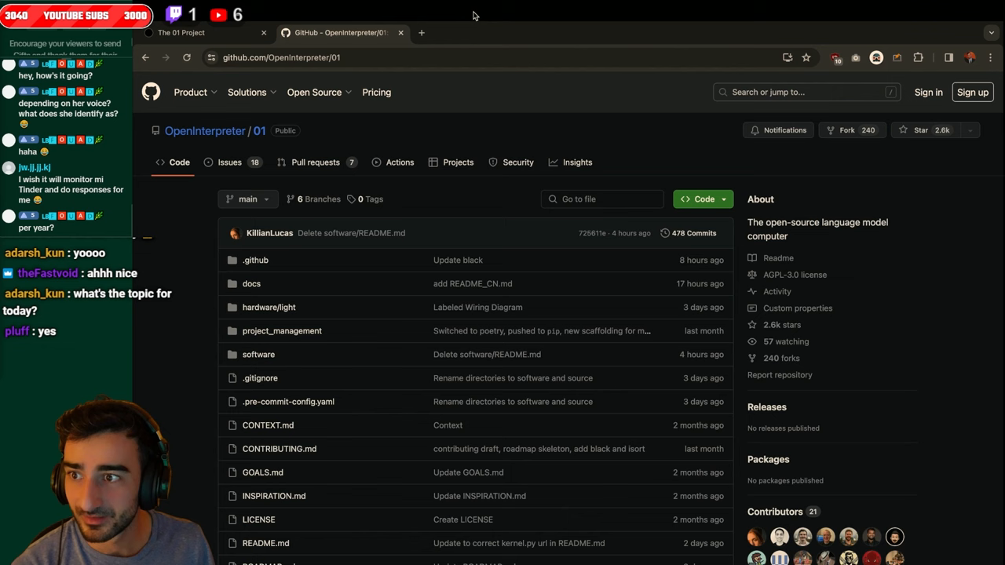
Scroll down the OpenInterpreter/01 repository file list to review its contents
scroll("down", 3)
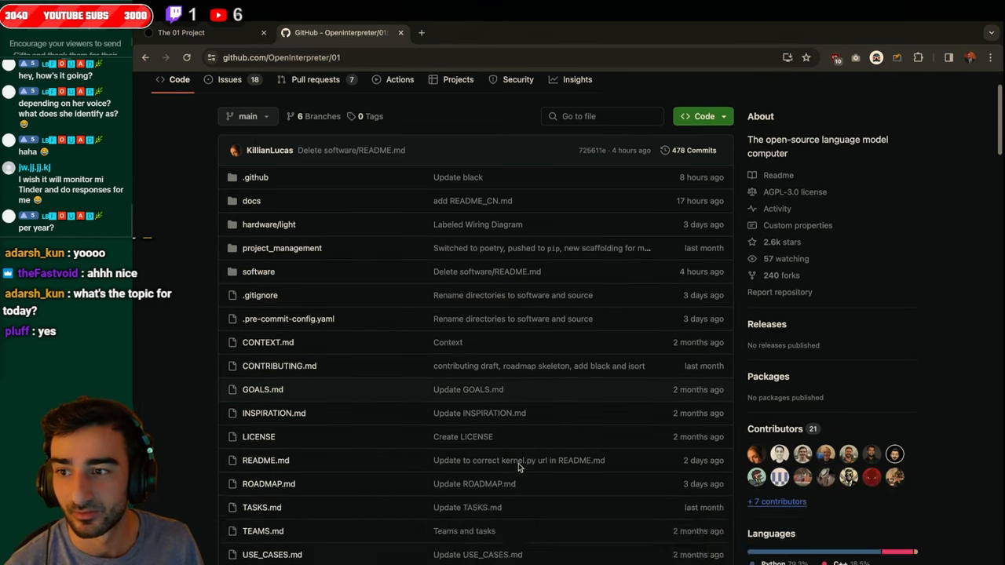
scroll("down", 3)
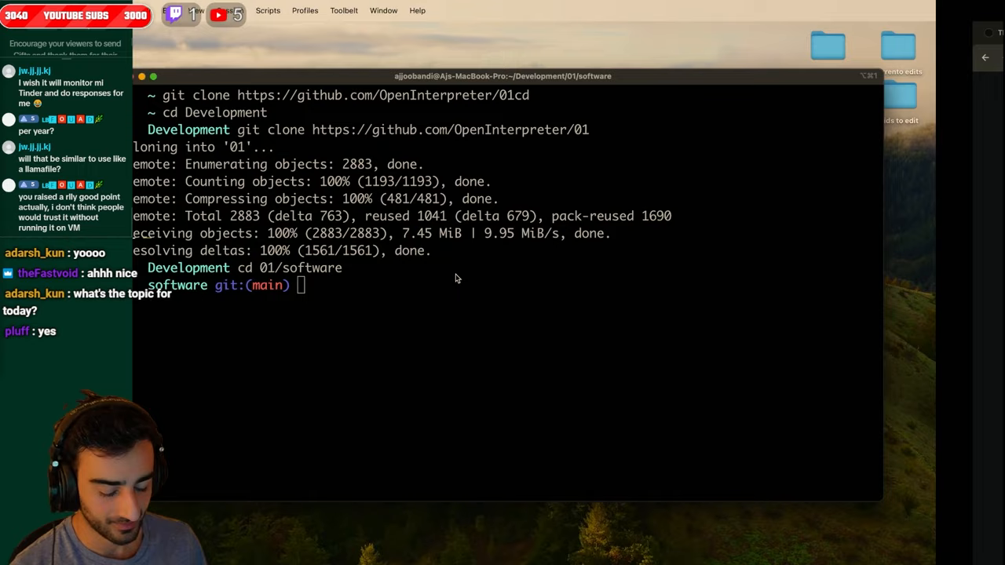
Install portaudio, ffmpeg and cmake with Homebrew, then the Python dependencies with poetry install
type("brew install portaudio ffmpeg cmake")
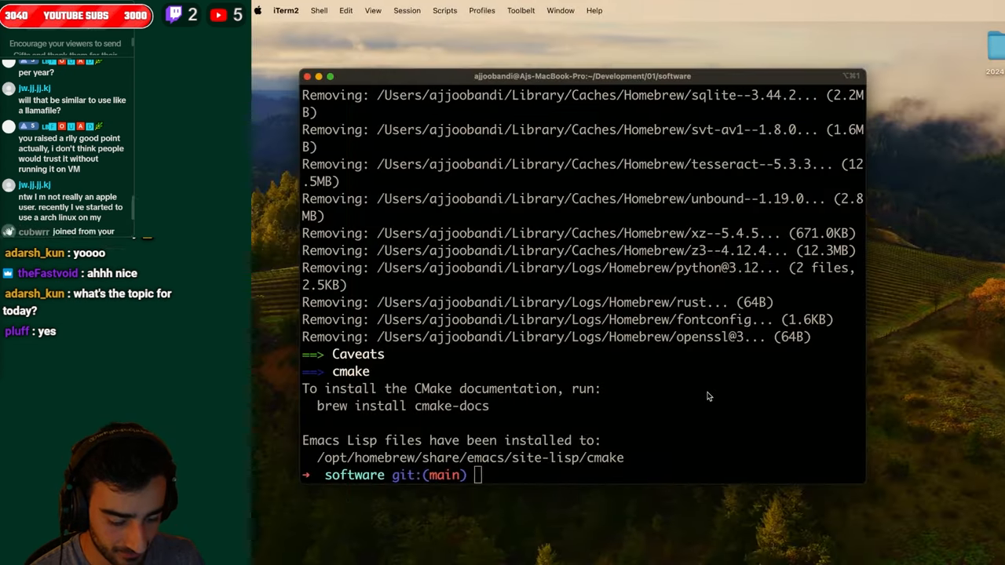
type("poetry install")
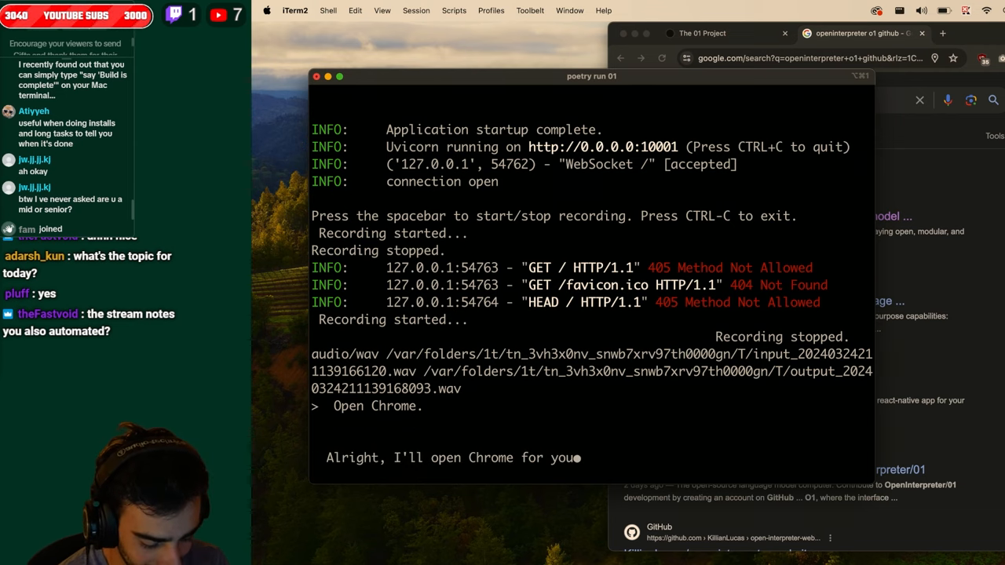
Start recording the spoken command "Open Chrome" for the running 01 server
key("cmd+space")
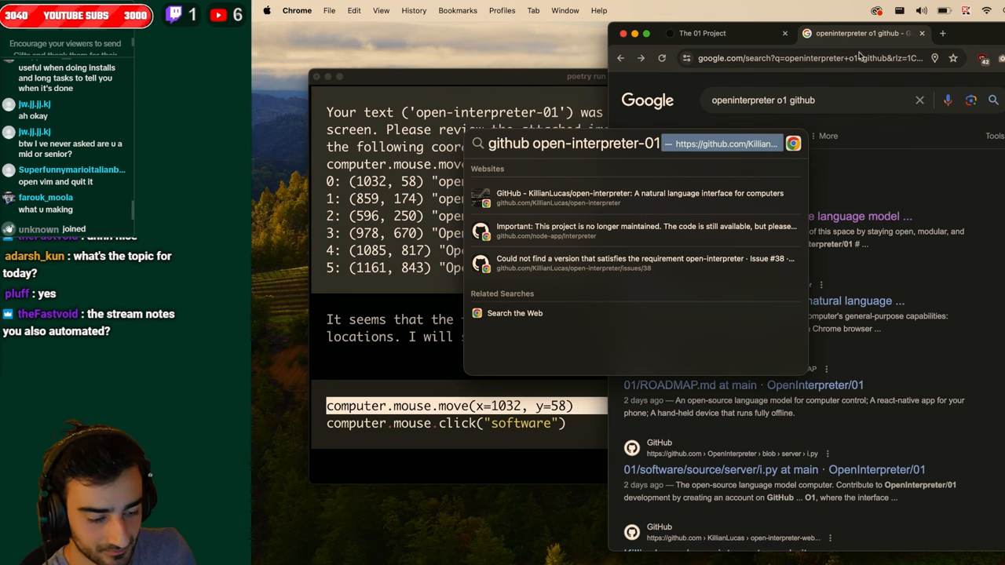
mouse_move(862, 33)
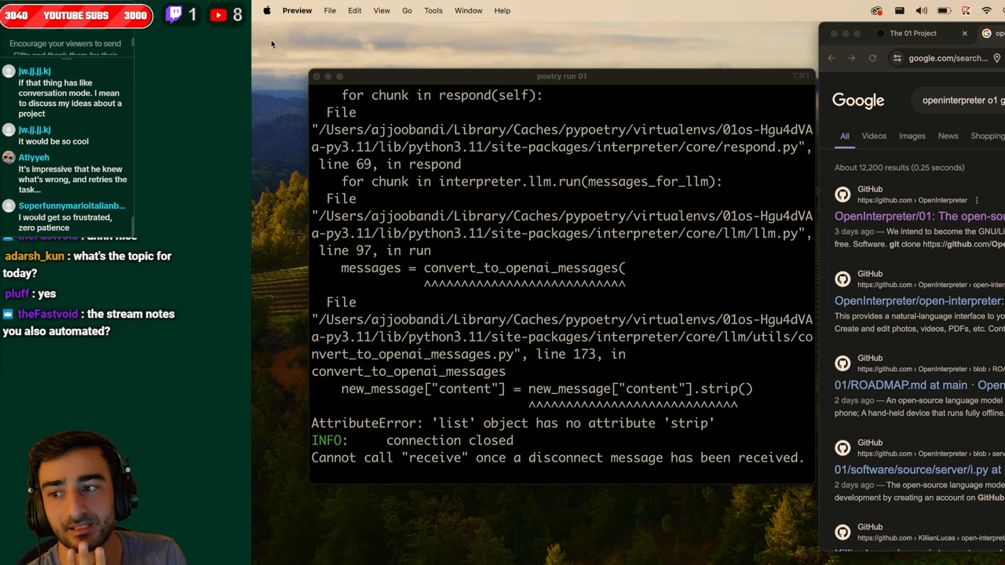
Scroll the poetry run 01 output to read the AttributeError 'list' object has no attribute 'strip' traceback
scroll("down", 3)
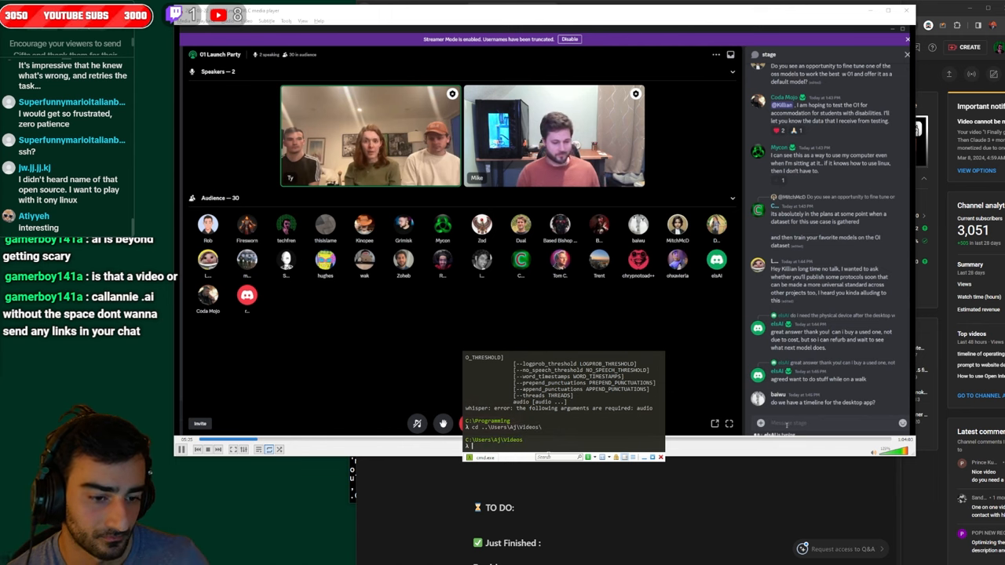
type("whisper --language")
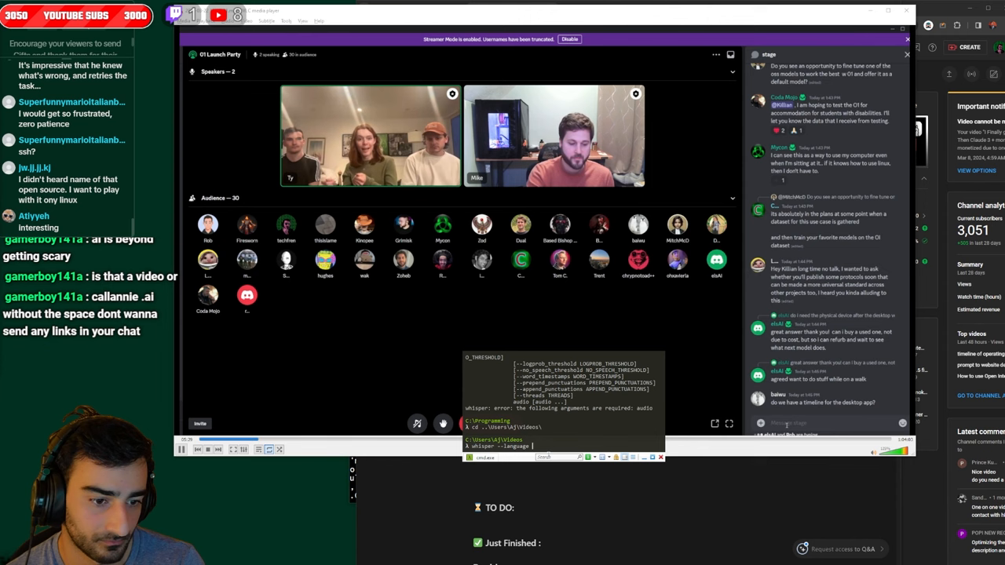
type("202")
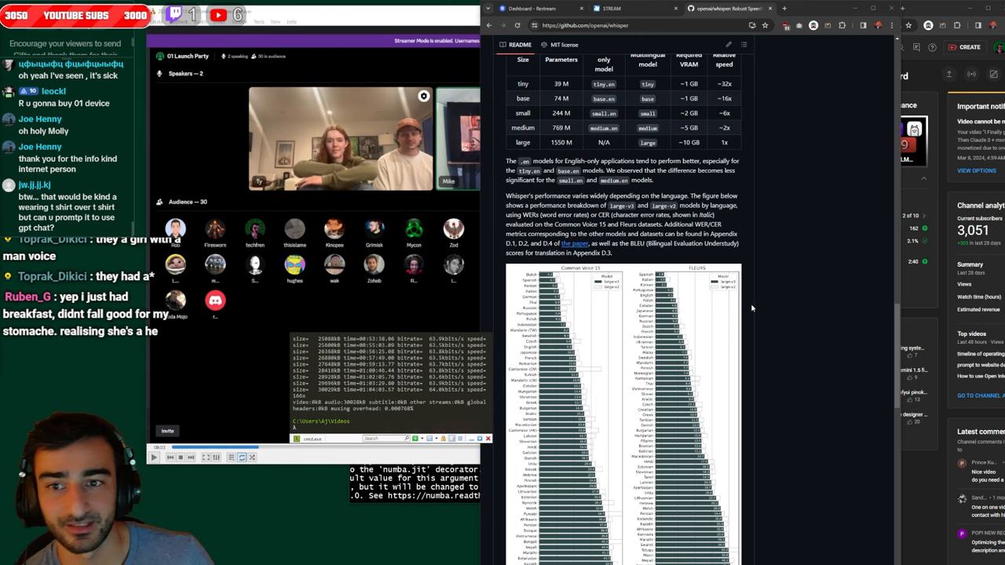
mouse_move(341, 202)
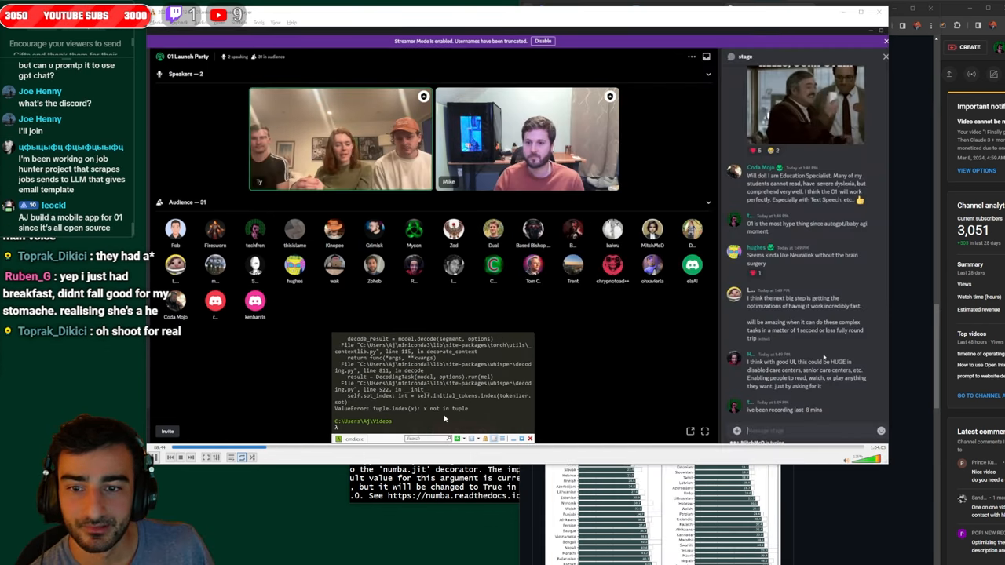
type("i sho")
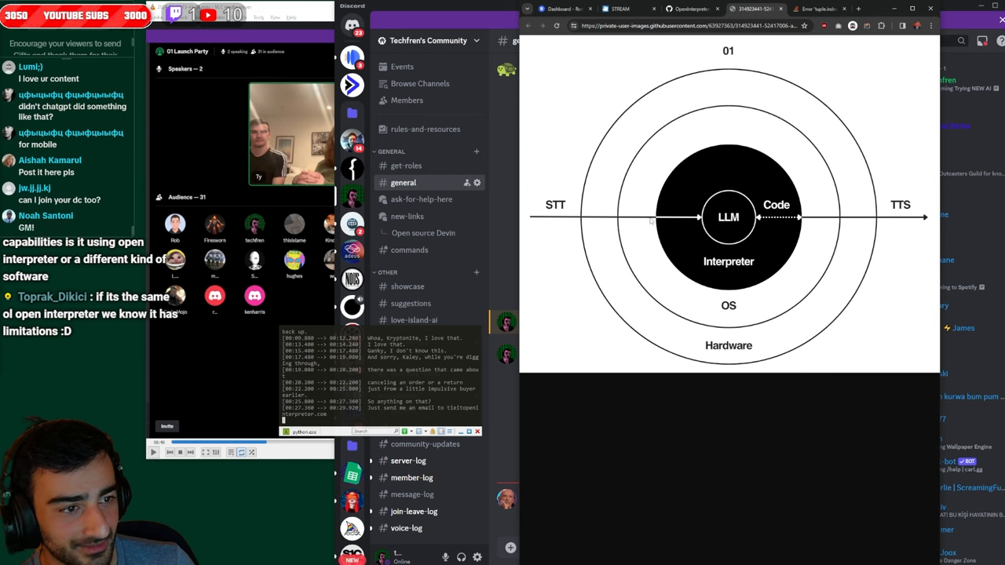
mouse_move(713, 219)
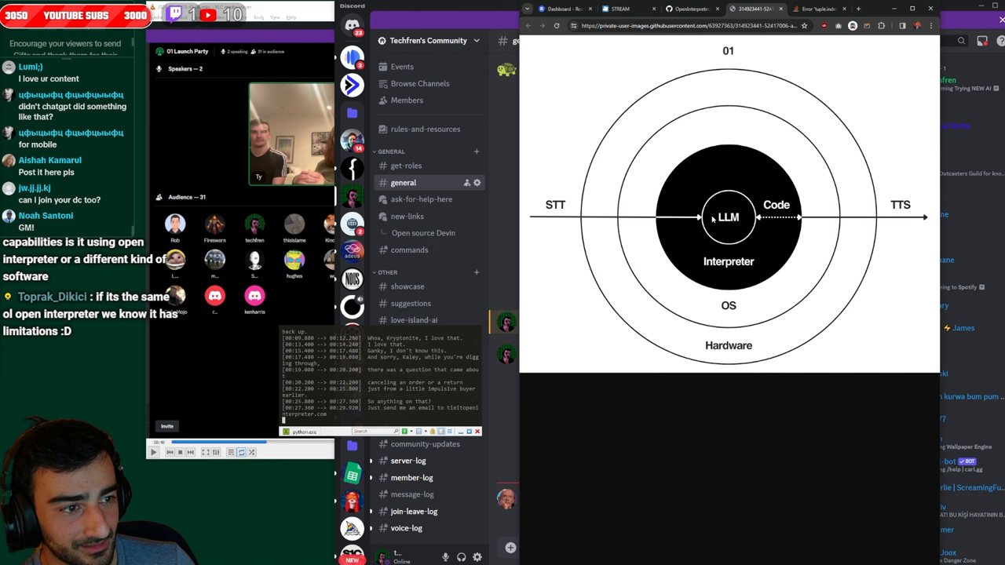
mouse_move(772, 222)
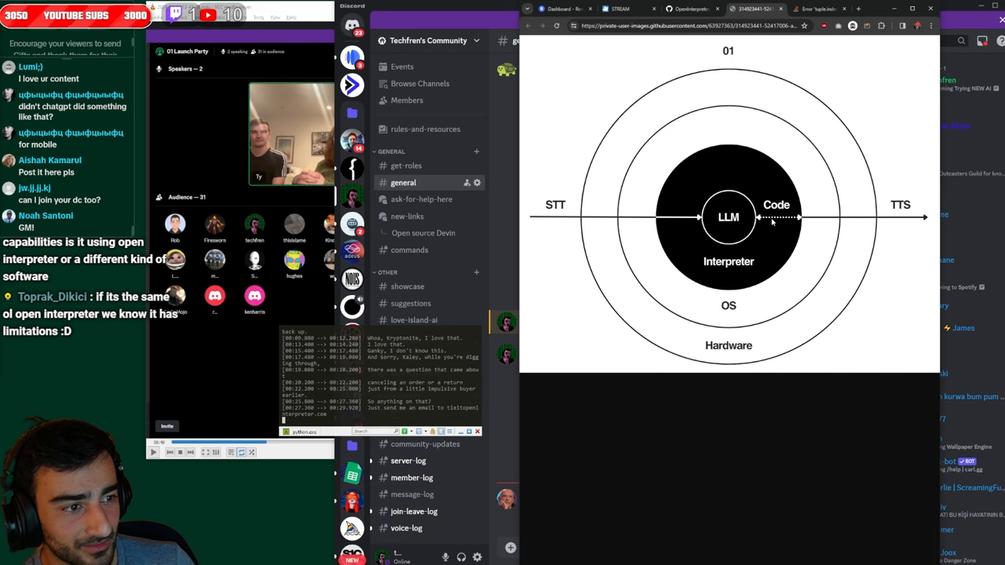
mouse_move(848, 218)
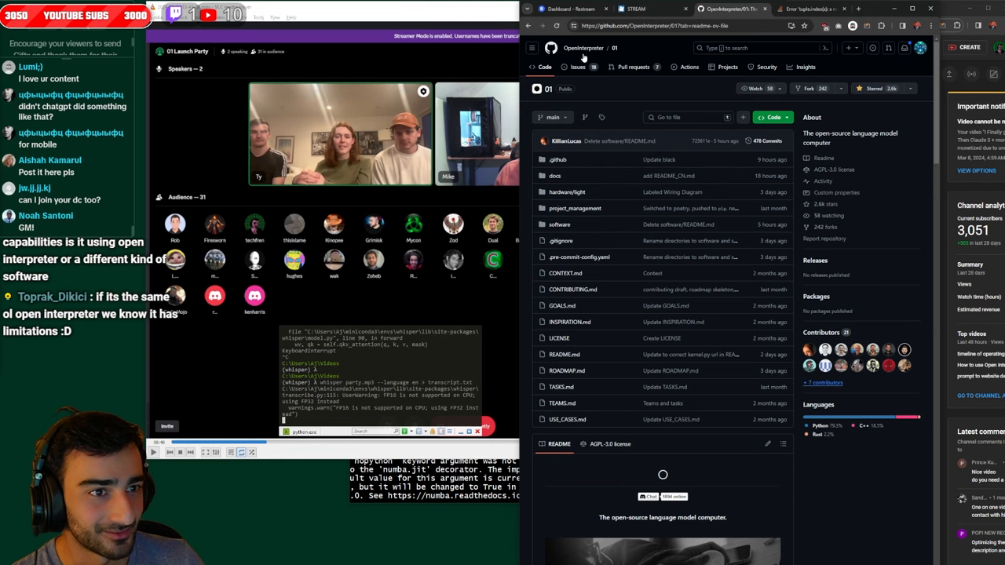
Go to the OpenInterpreter organization overview and bring up a repository's Contributors insights page
left_click(583, 47)
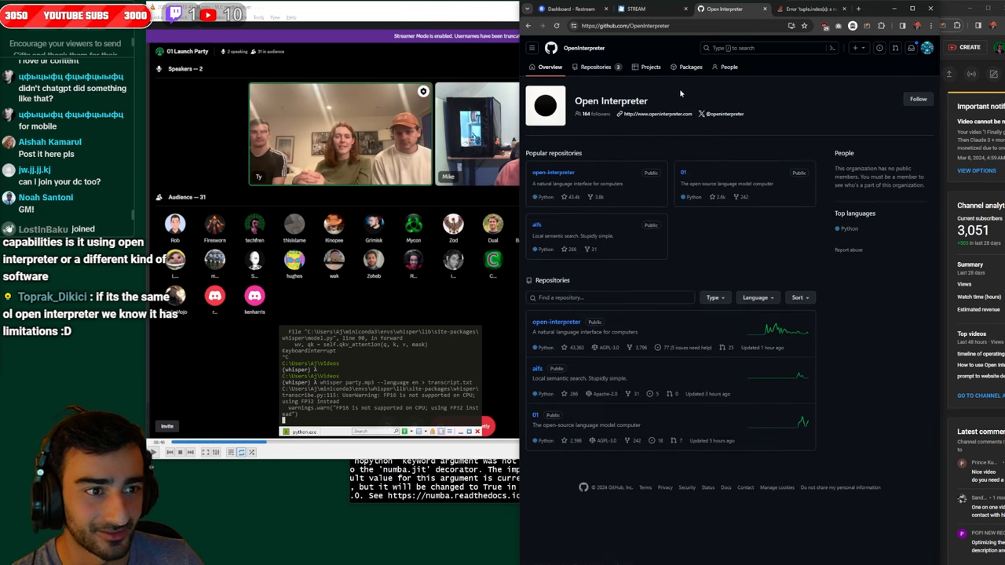
mouse_move(635, 169)
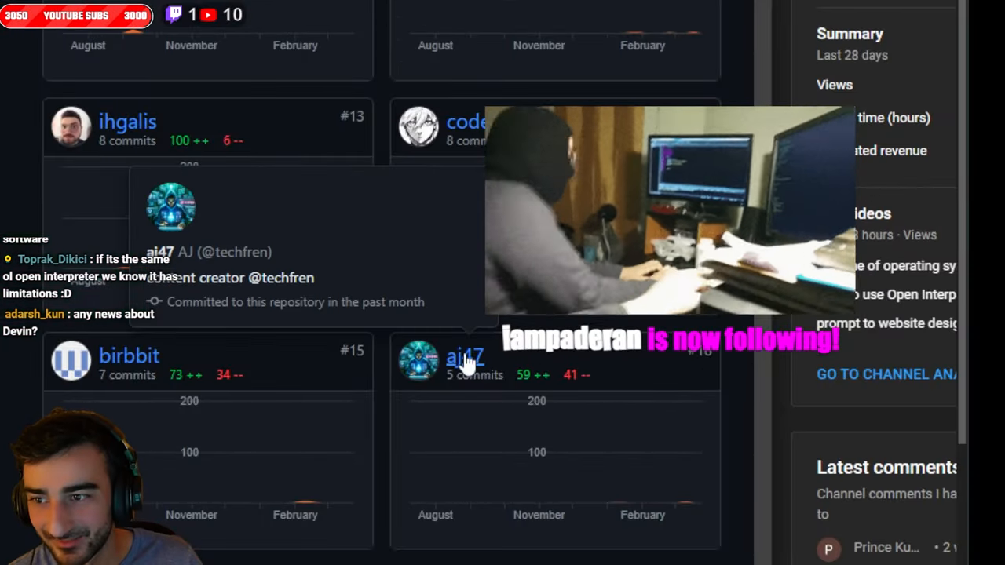
left_click(465, 358)
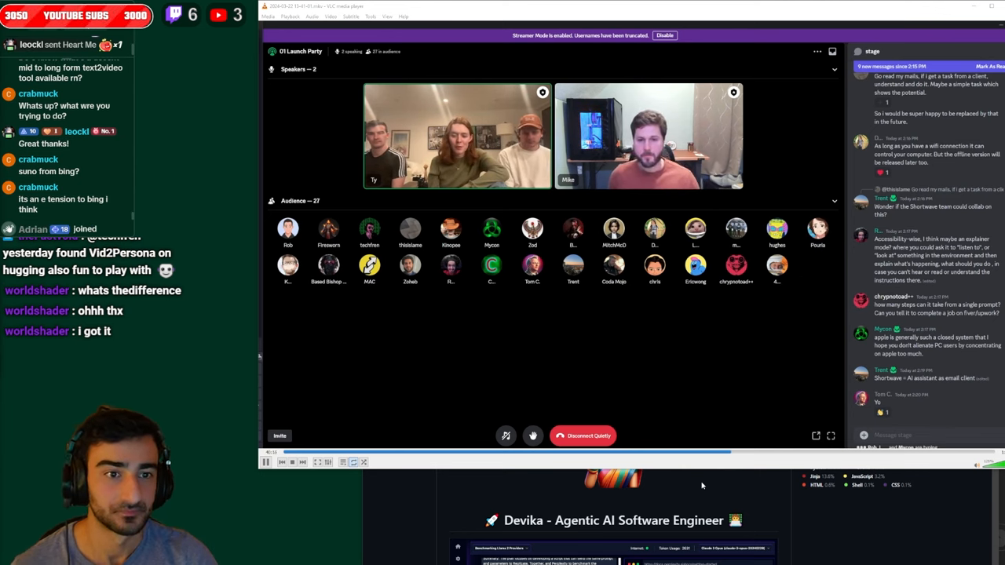
Switch back to the Discord 01 Launch Party stage with its speakers and live chat
left_click(265, 462)
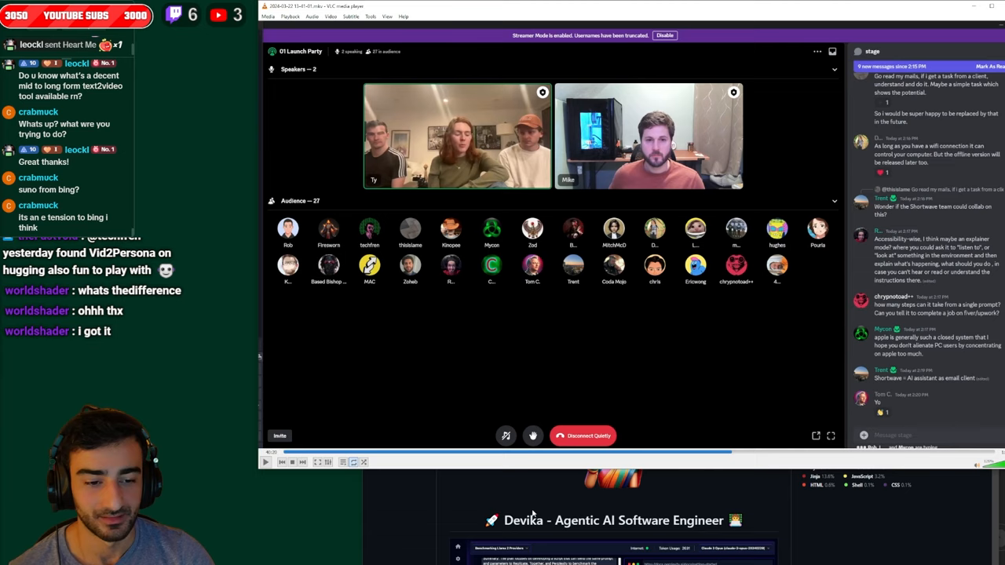